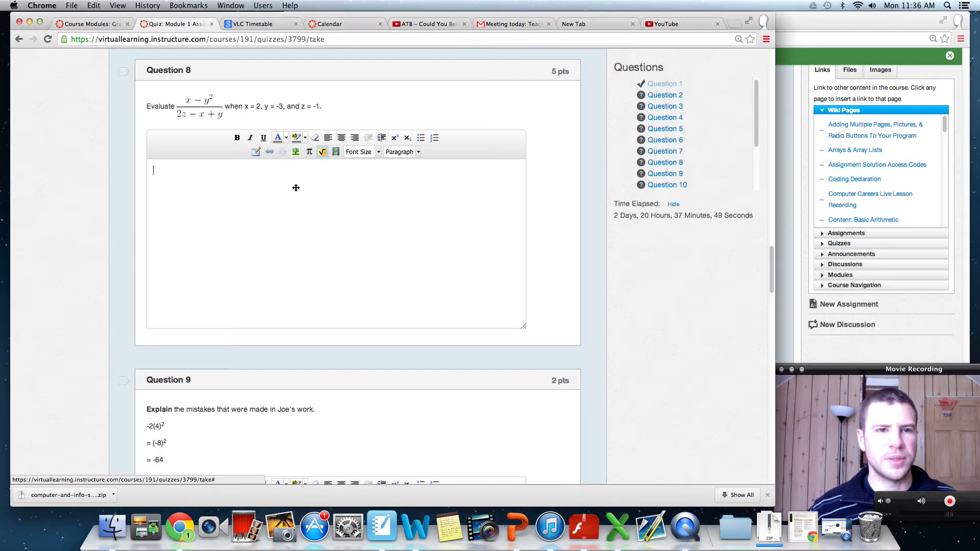
Launch the WIRIS math formula editor from Question 8's answer box
click(322, 152)
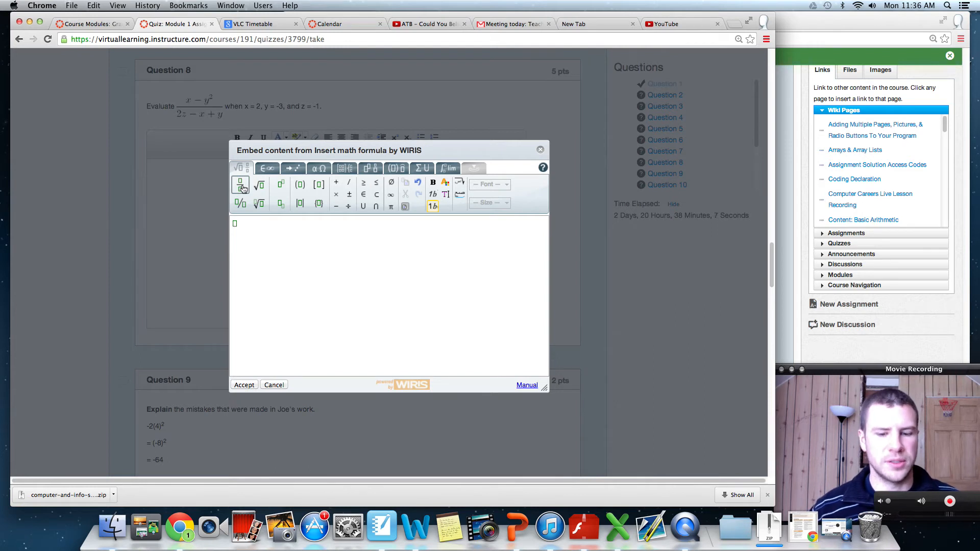
Enter = followed by the fraction 4/5, then start x on a new line
text(= 4/5)
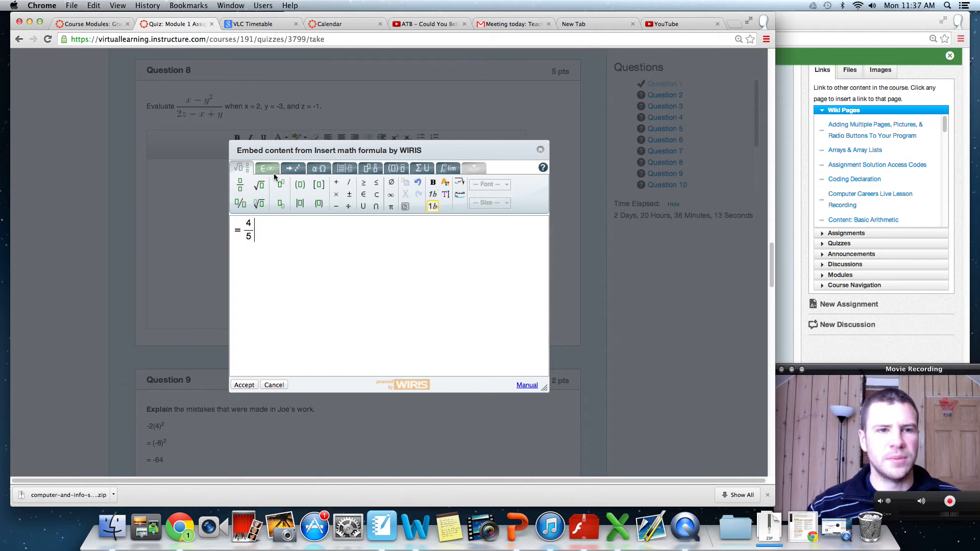
click(267, 168)
text(x)
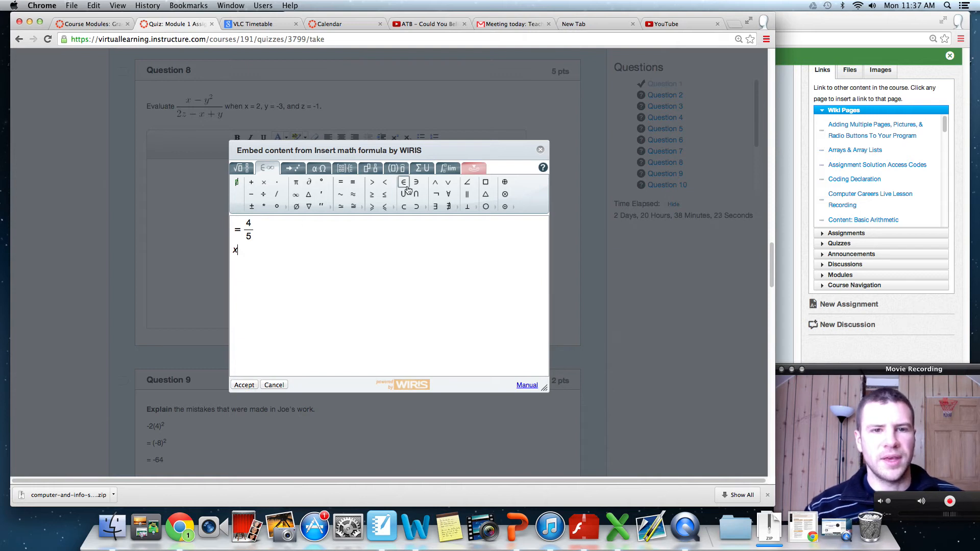
Insert ∈ after x to make 'x ∈ R', browsing the Greek and operator symbol tabs
click(403, 181)
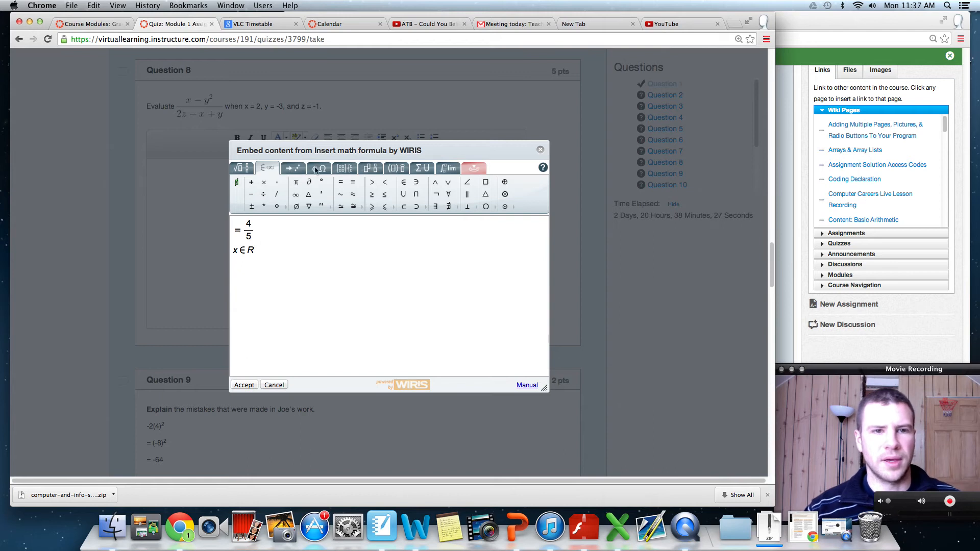
click(319, 168)
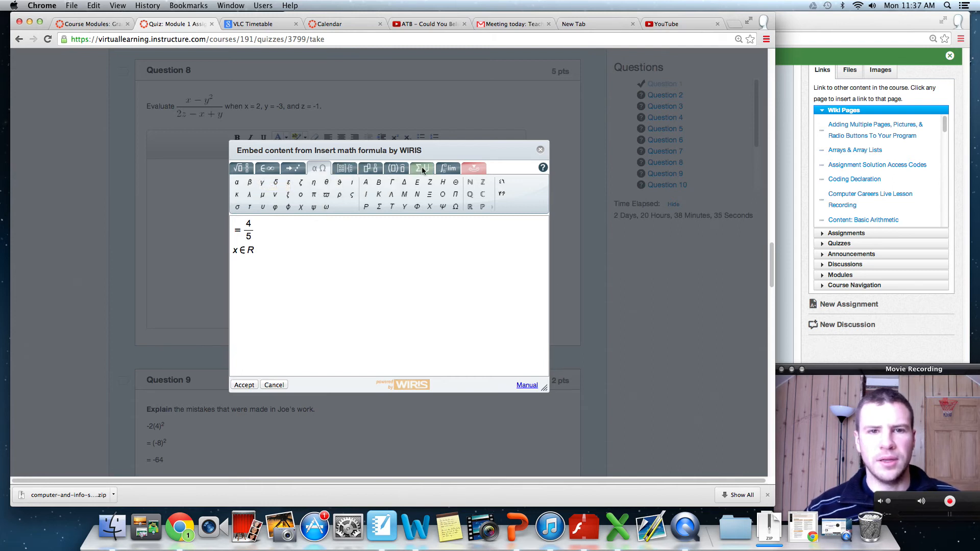
click(422, 167)
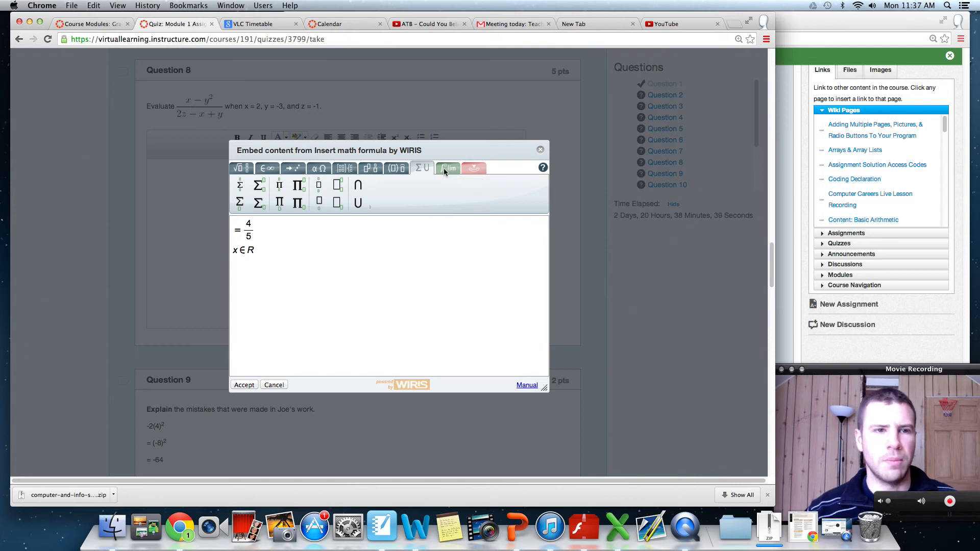
click(448, 167)
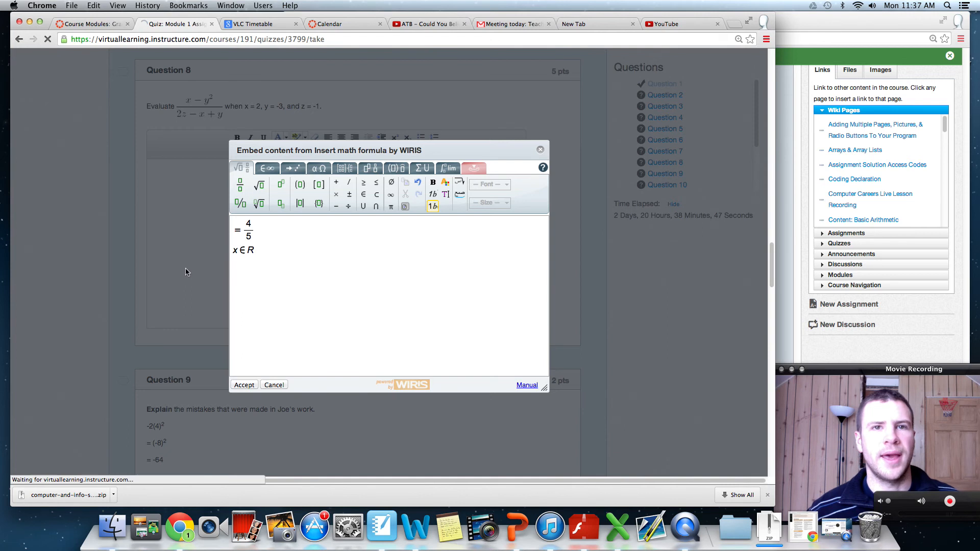
Accept the formula to insert the = 4/5, x ∈ R image into the answer
click(273, 384)
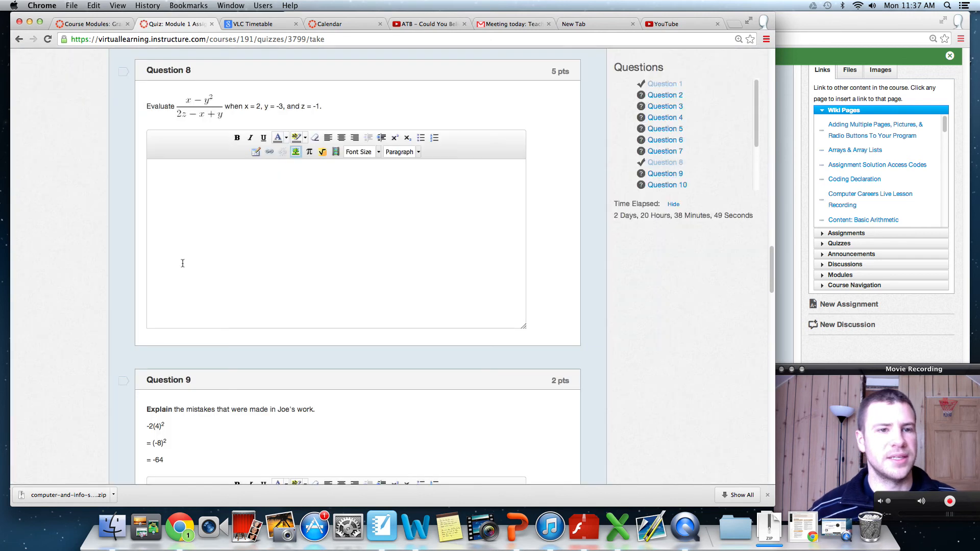
mouse_move(229, 234)
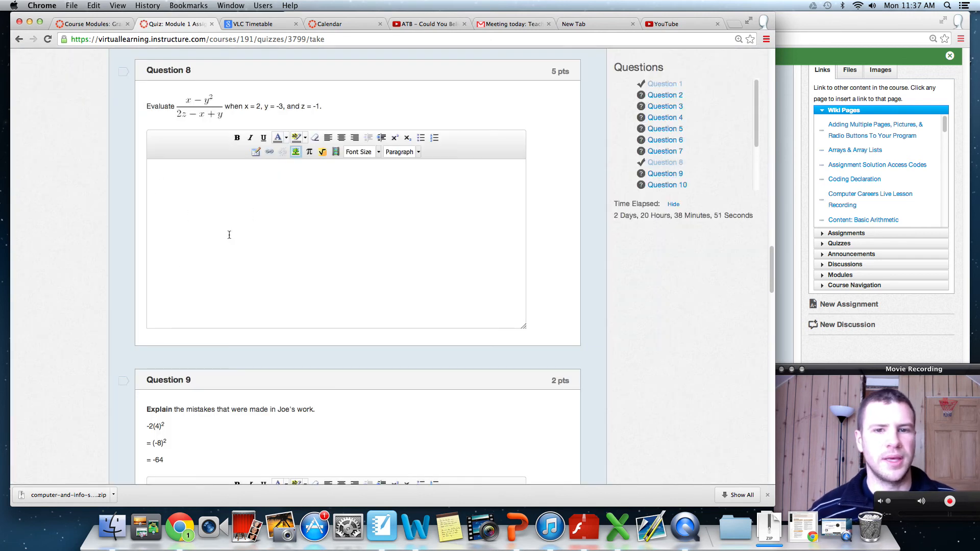
mouse_move(184, 180)
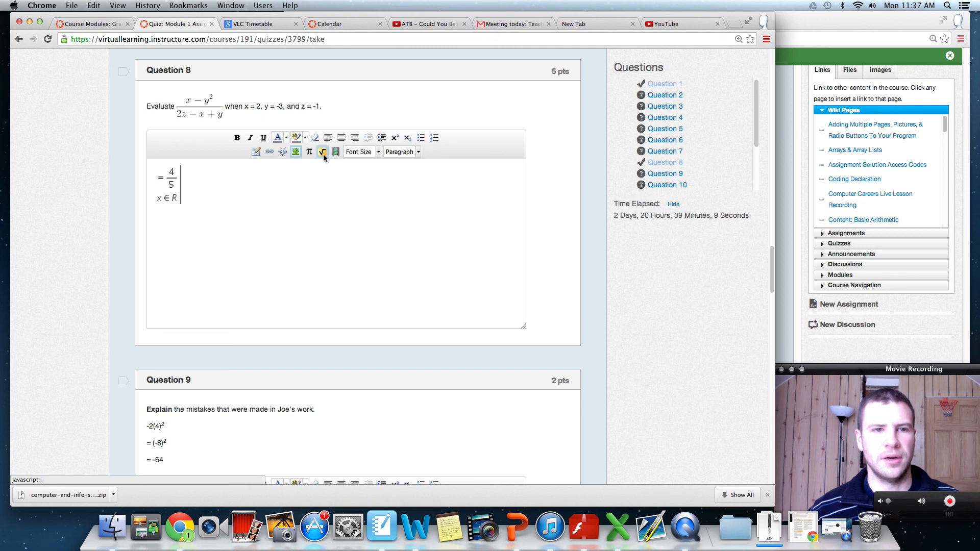
mouse_move(323, 152)
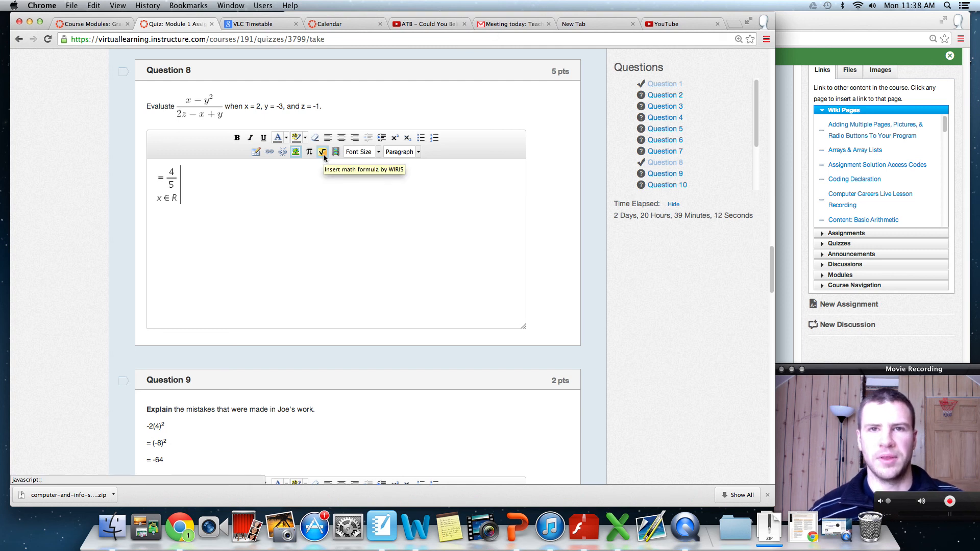